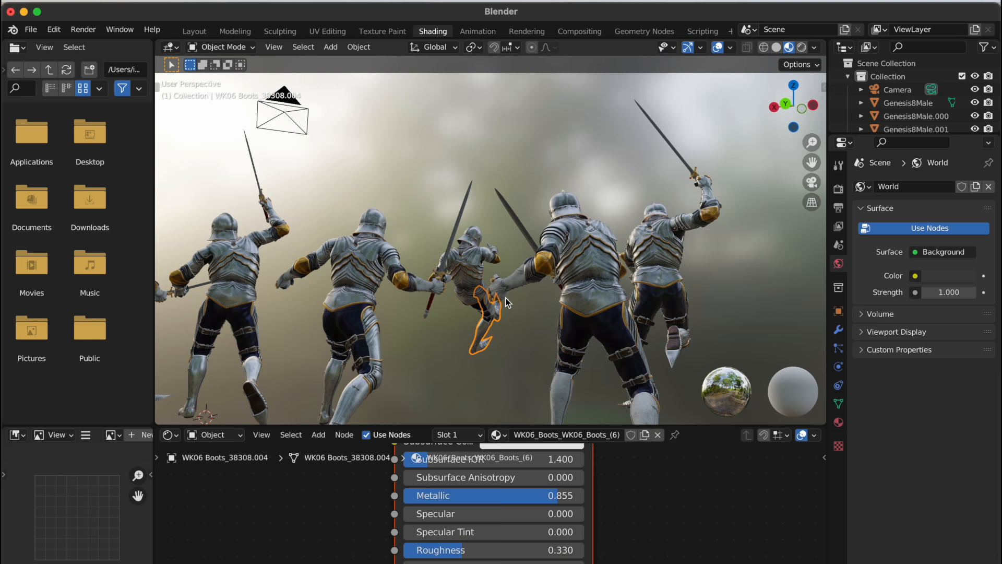
# Surround the scene with a Volume Scatter fog cube (density 0.100) and lower World strength to 0.100.
pyautogui.click(195, 32)
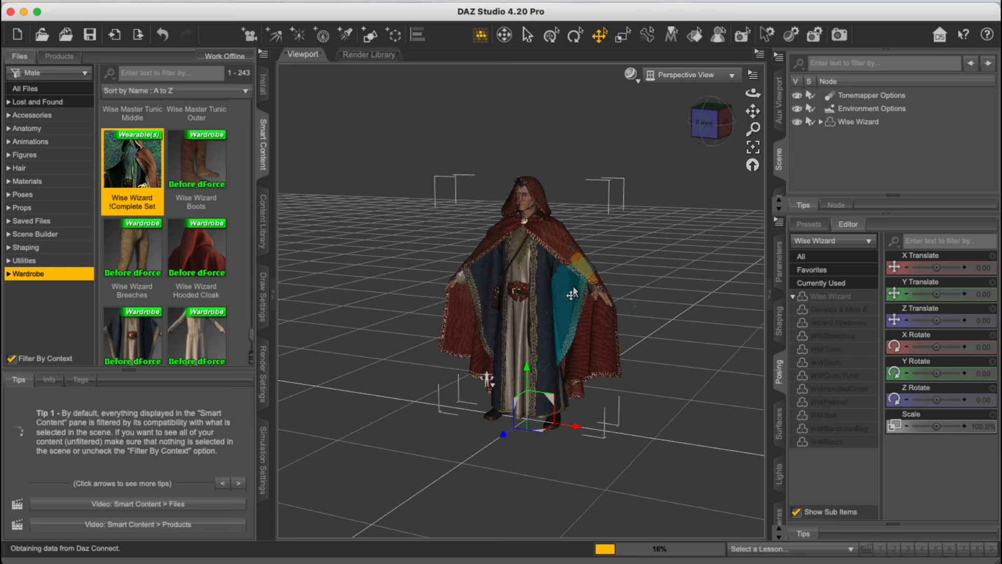
pyautogui.click(21, 207)
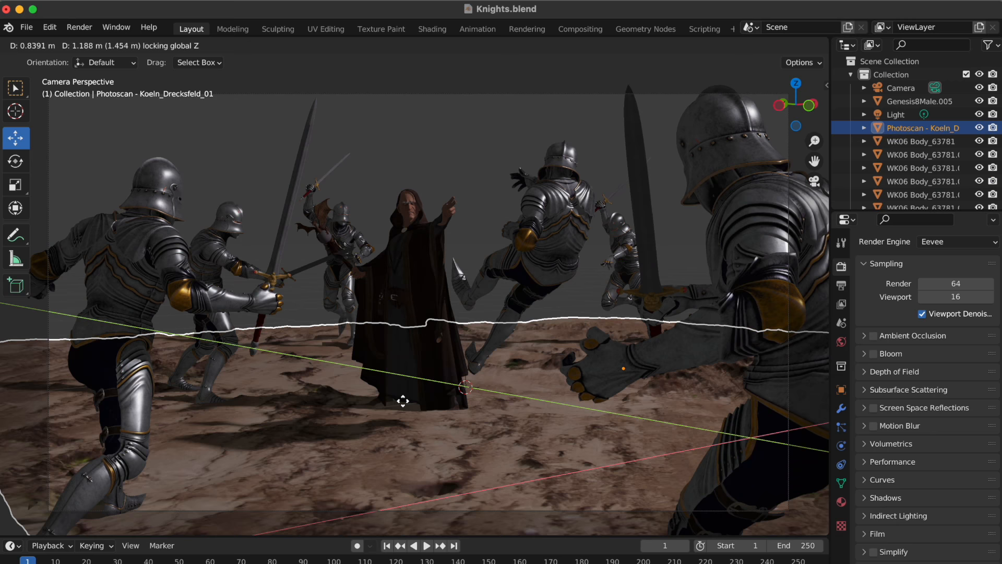
pyautogui.click(433, 29)
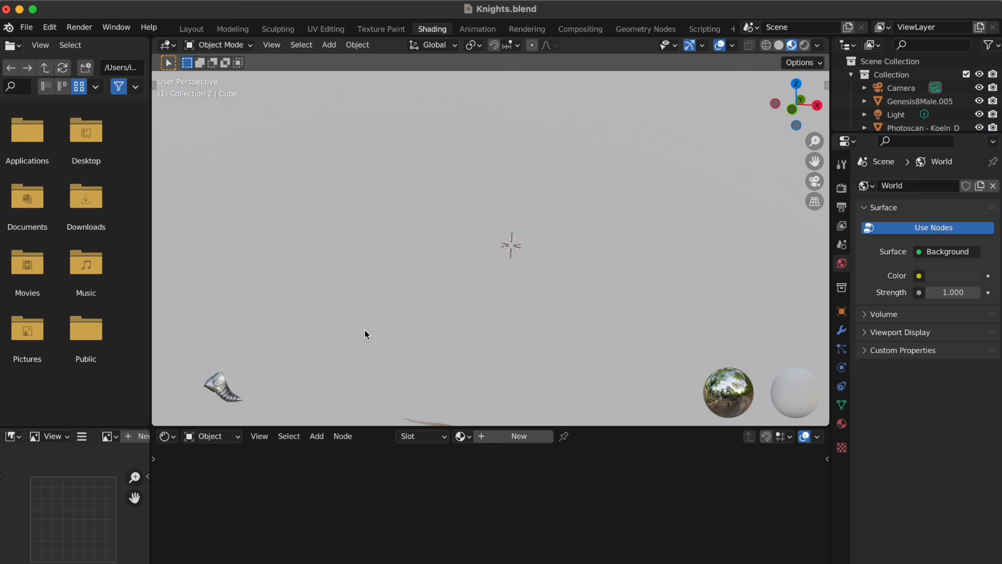
pyautogui.click(191, 30)
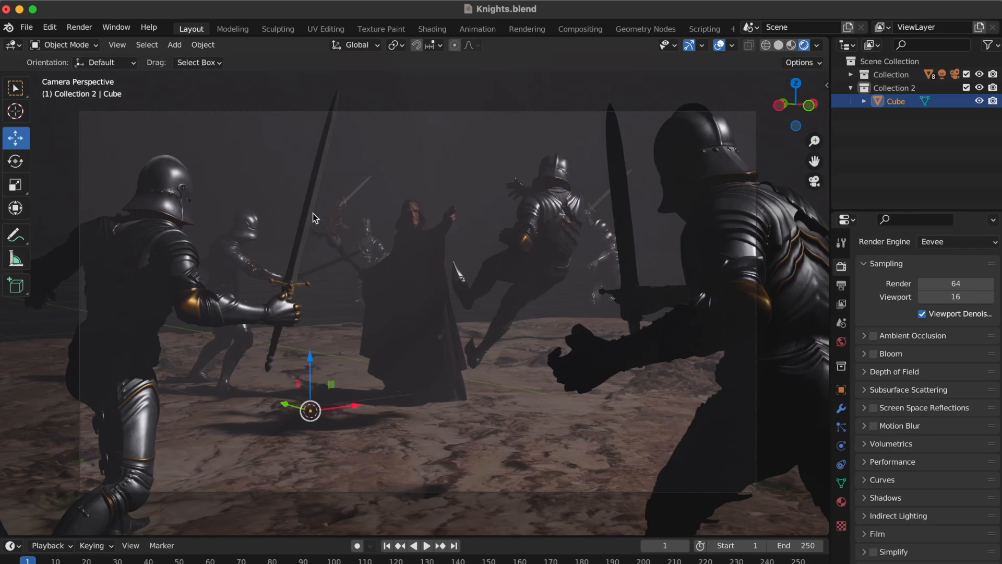
pyautogui.click(432, 29)
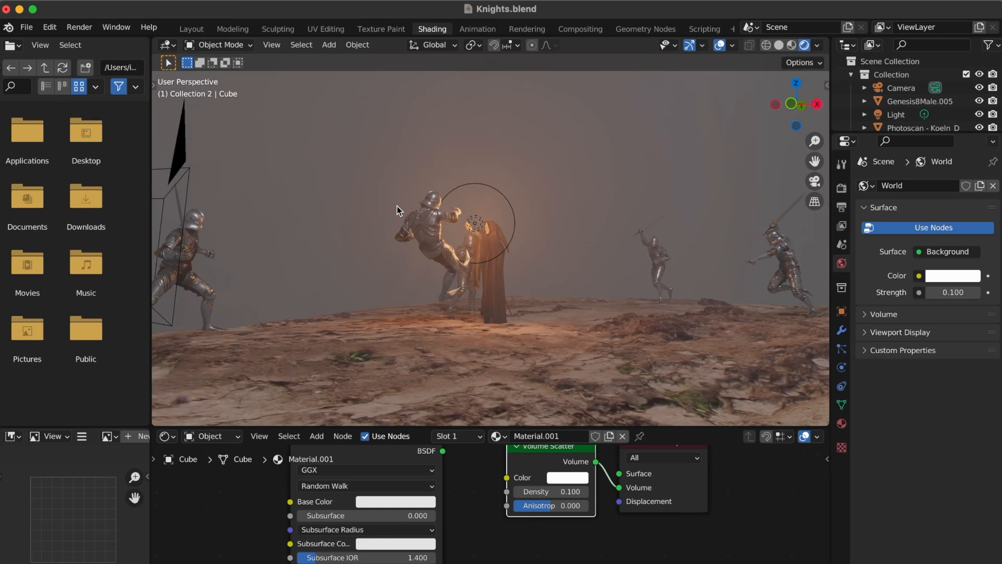
pyautogui.click(191, 29)
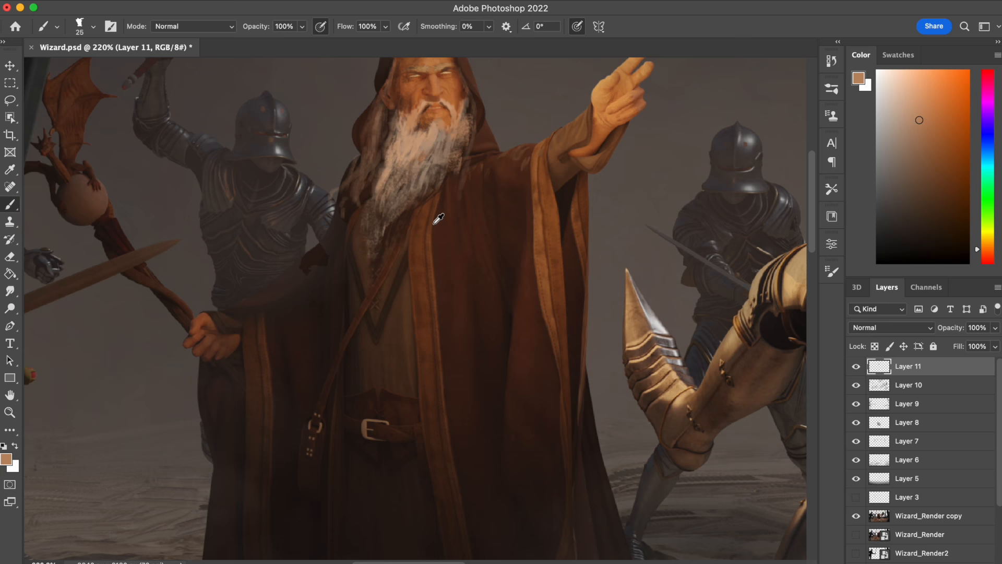
# Paint the wizard's white beard and brown robes on new layers above Wizard_Render copy.
pyautogui.click(77, 26)
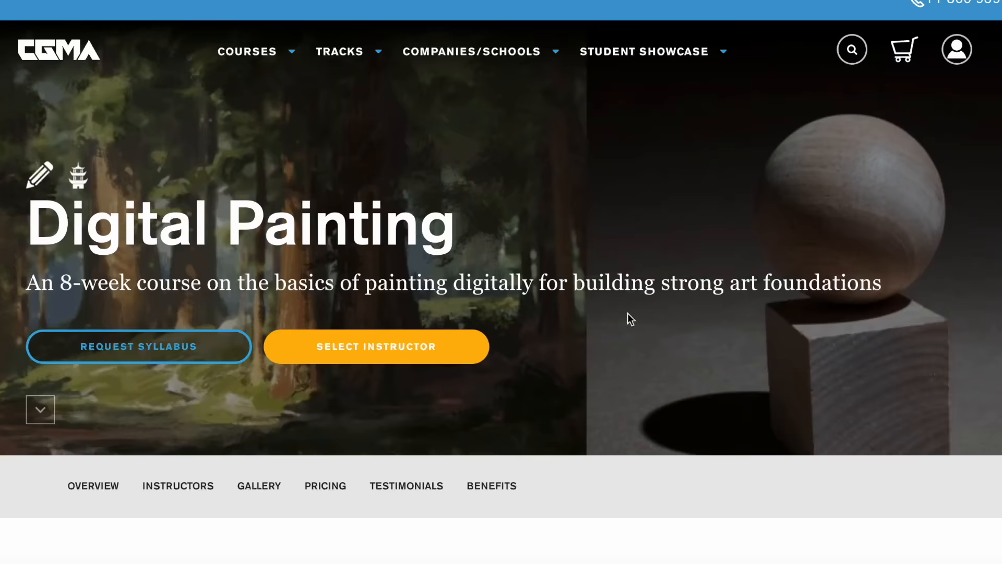
# Scroll the Digital Painting course page to the student gallery and Featured Industry Experts carousel.
pyautogui.scroll(-3)
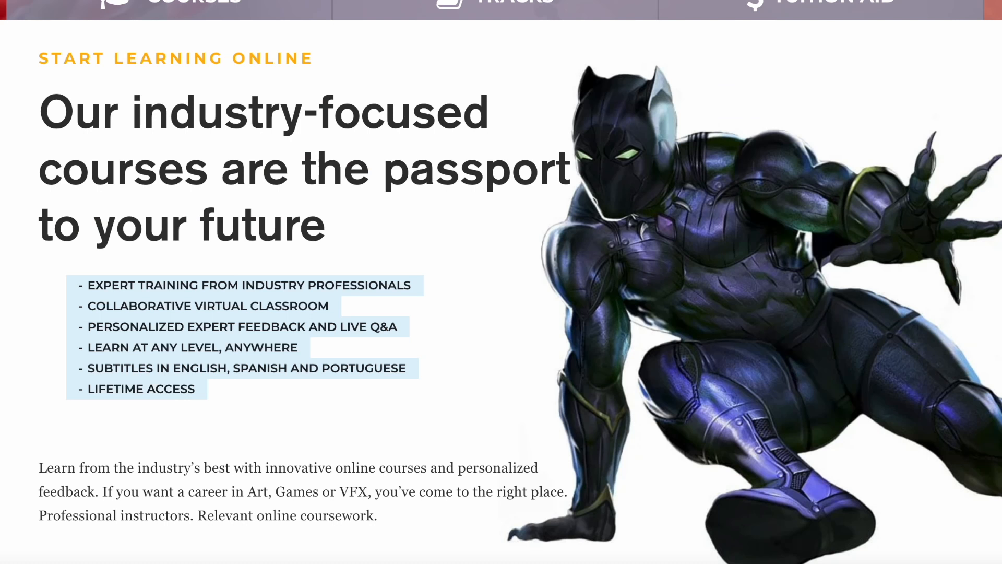
pyautogui.scroll(-3)
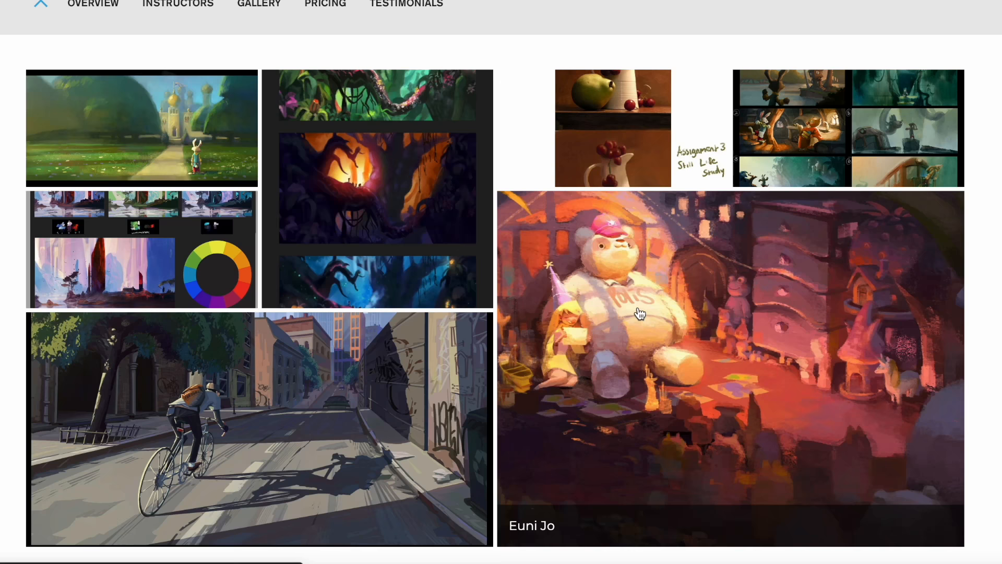
pyautogui.click(613, 127)
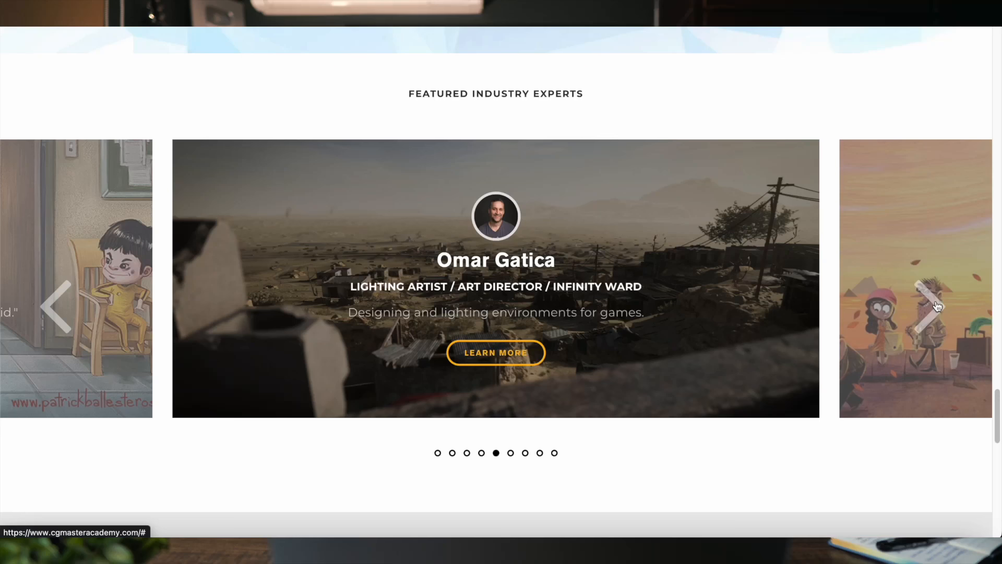
# Navigate to Courses > 2D > Environment Design and scroll to the course cards.
pyautogui.click(938, 307)
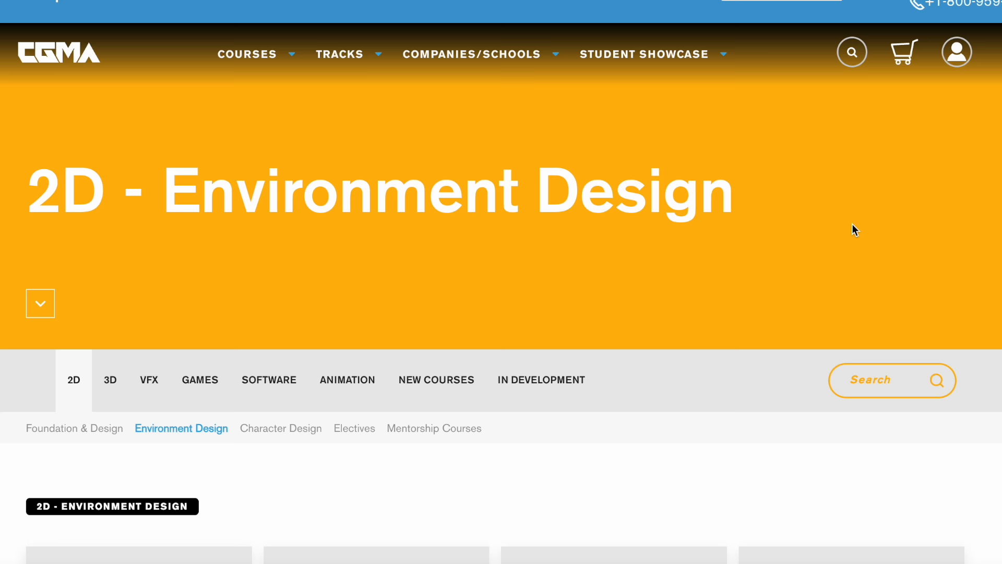
pyautogui.scroll(-3)
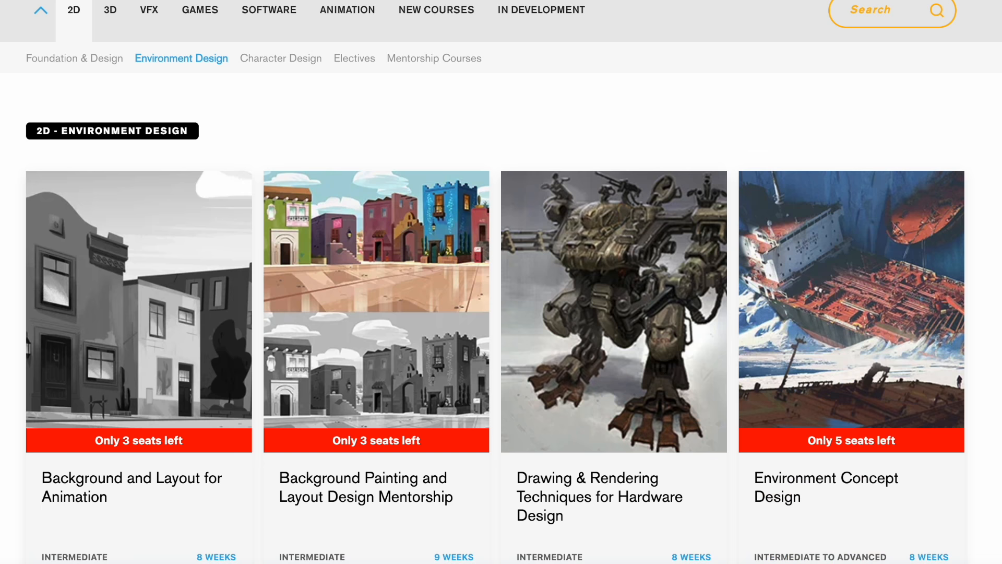